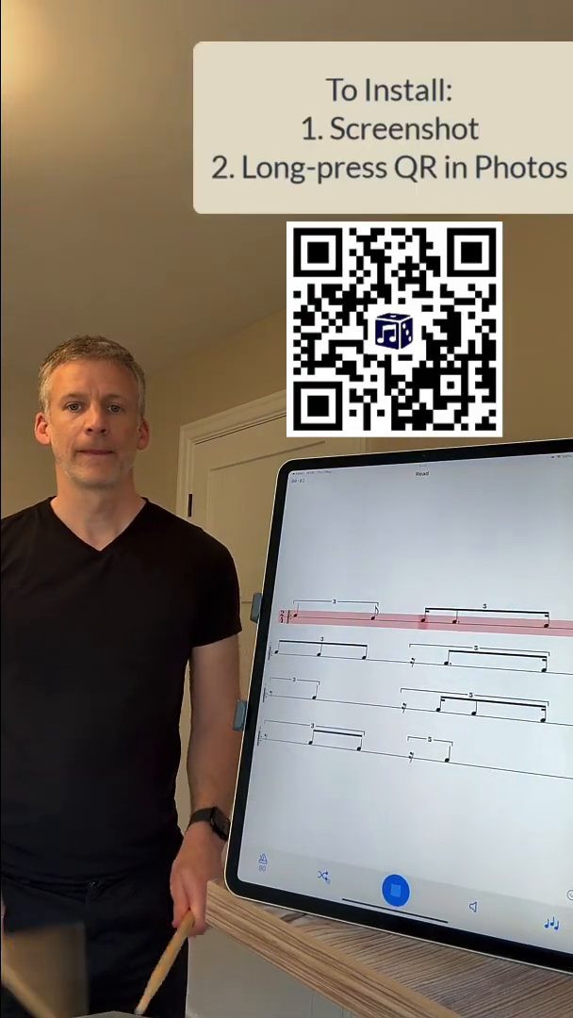
Step: Stop playback and restart the four-bar triplet and quintuplet rhythm in listen mode
left_click(392, 891)
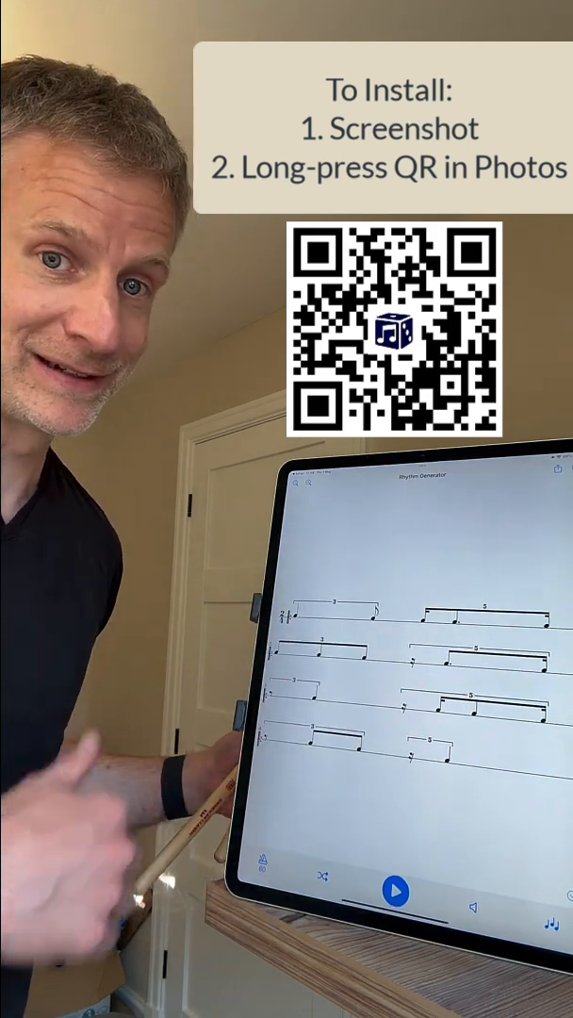
left_click(393, 891)
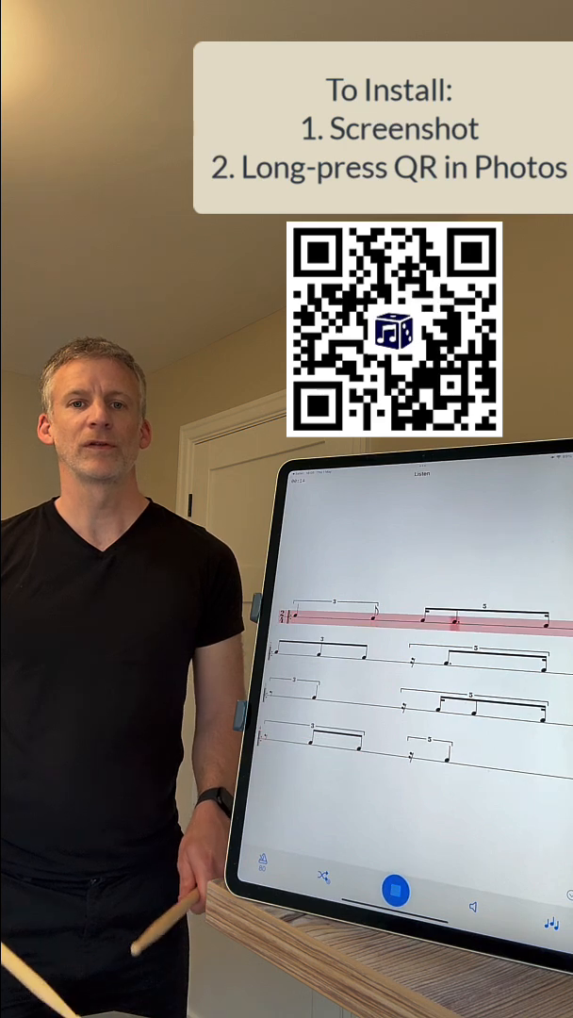